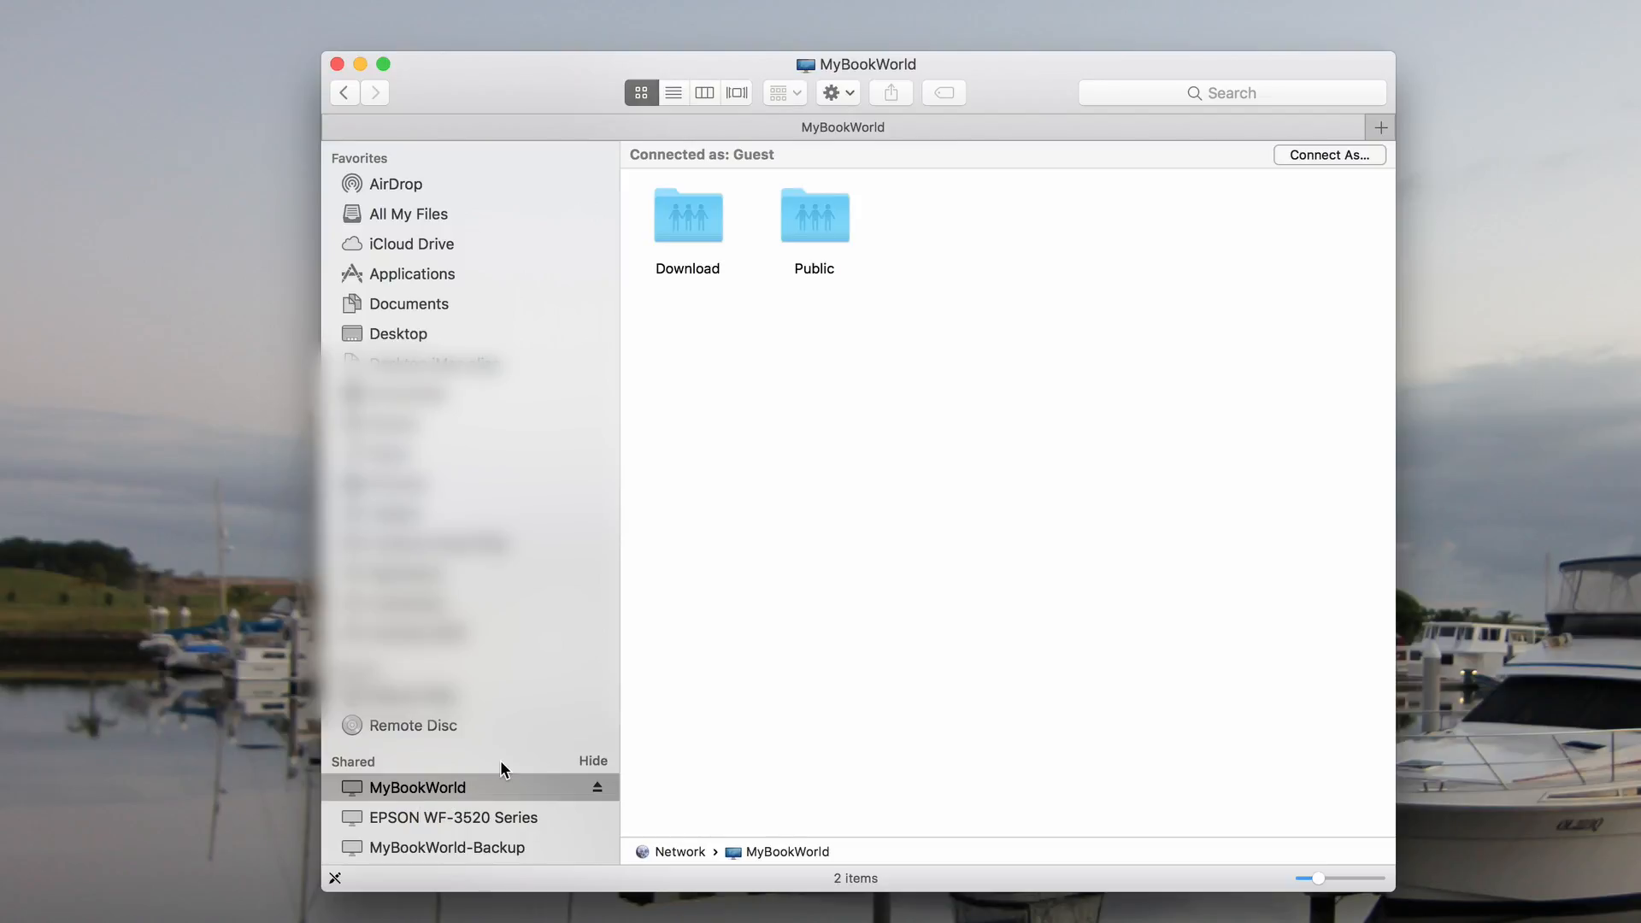
mouse_move(421, 815)
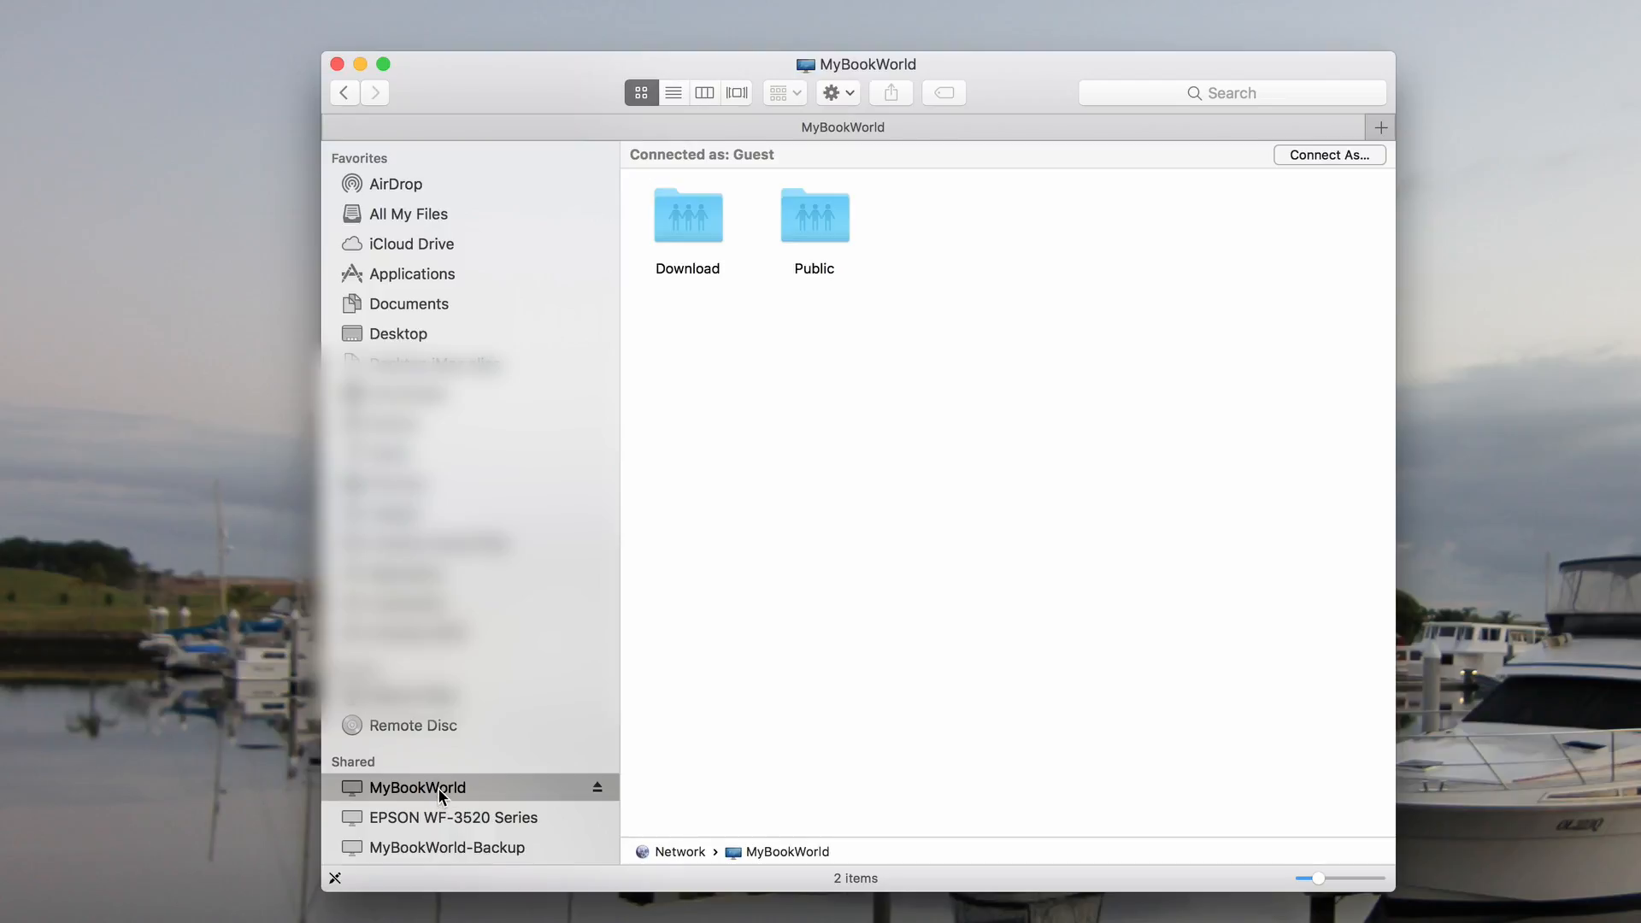
- Select the Download share, then open the Public share on MyBookWorld as guest
left_click(687, 216)
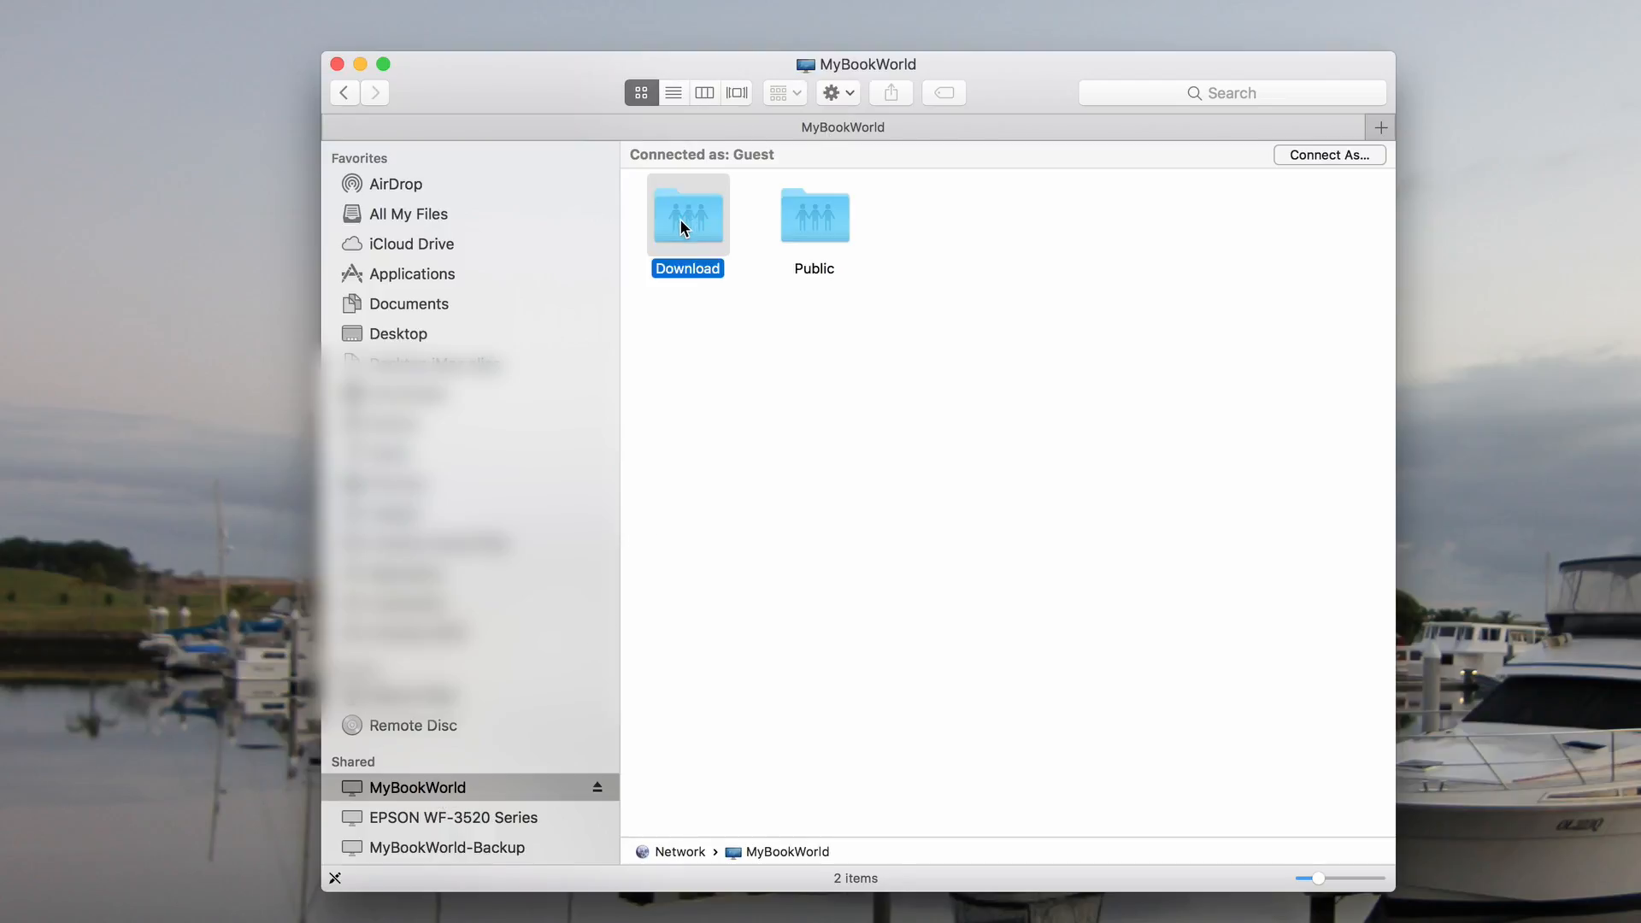
double_click(814, 216)
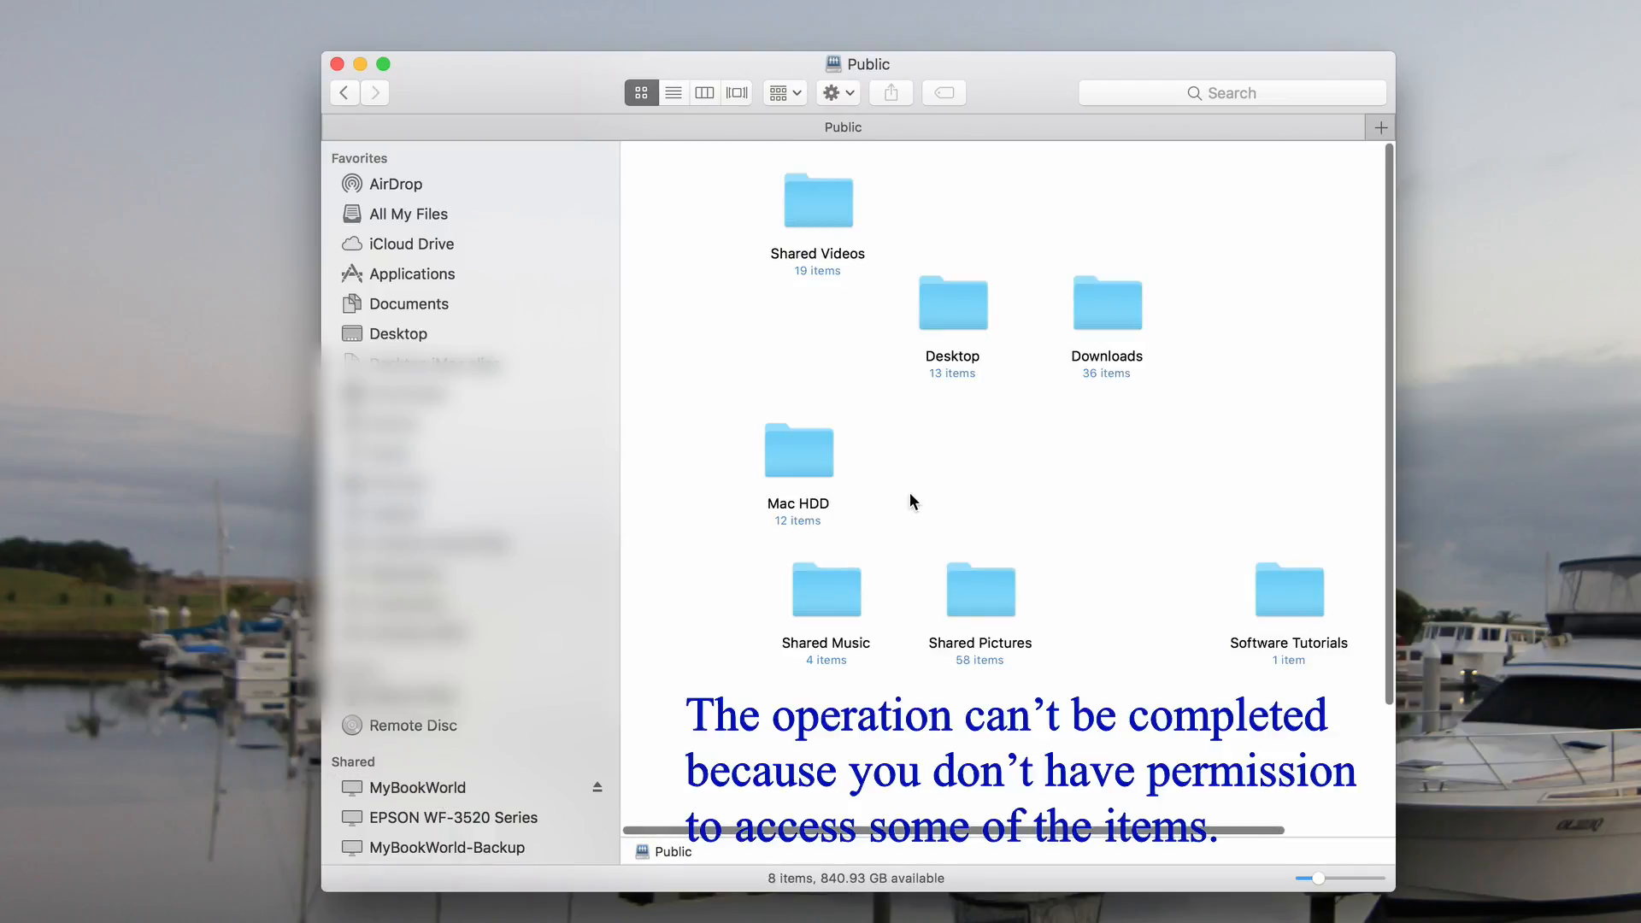
mouse_move(812, 230)
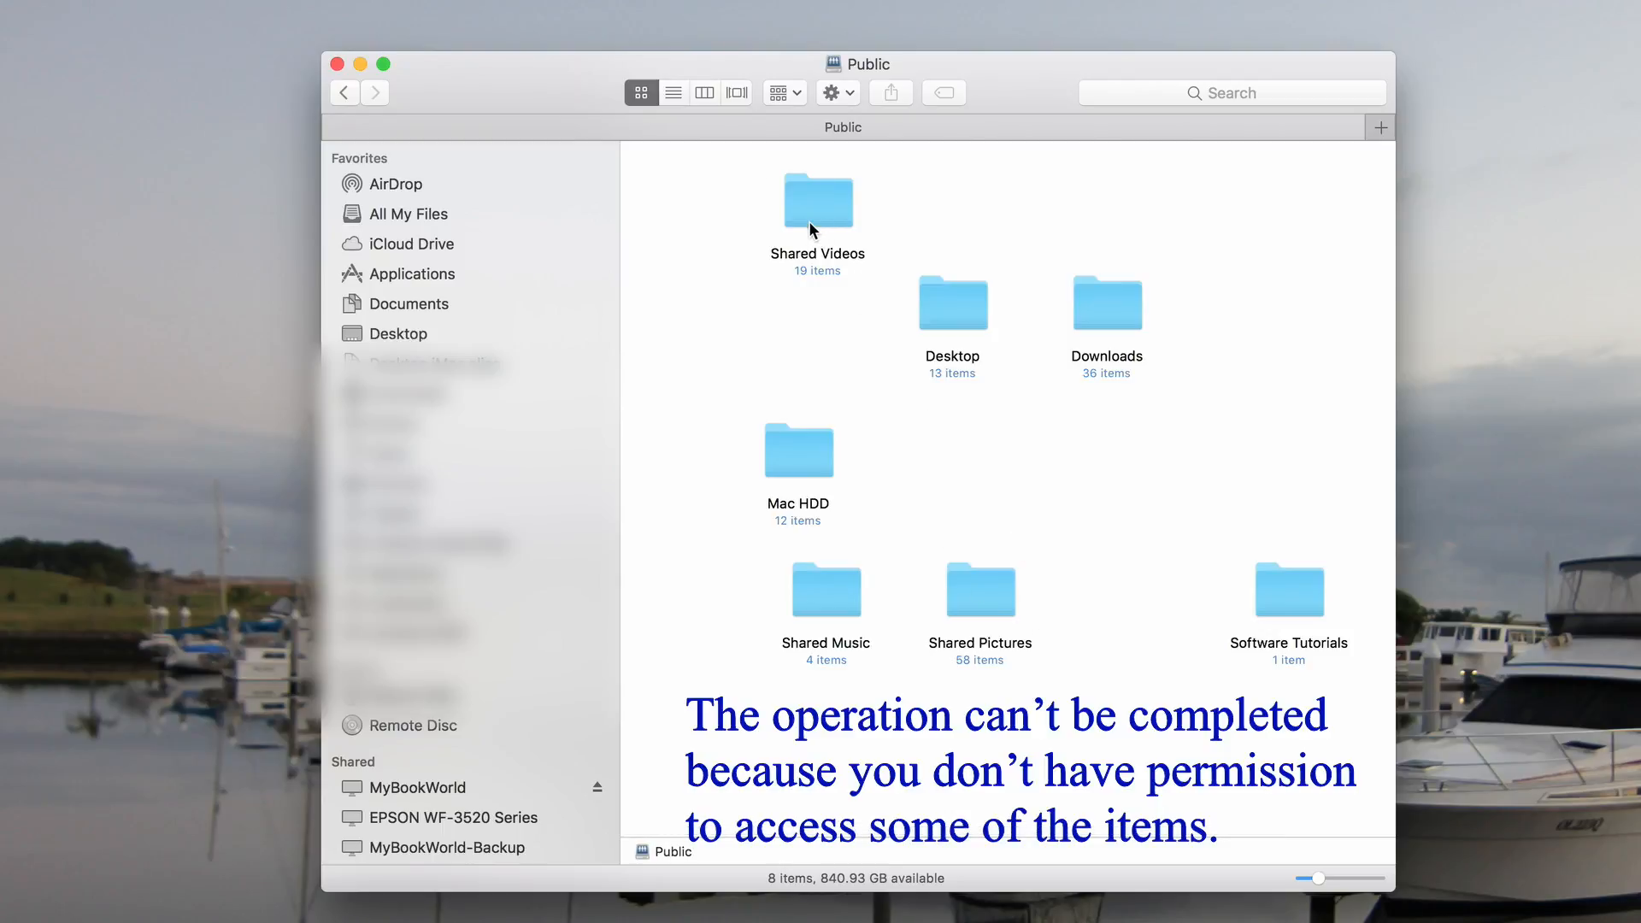
mouse_move(1137, 603)
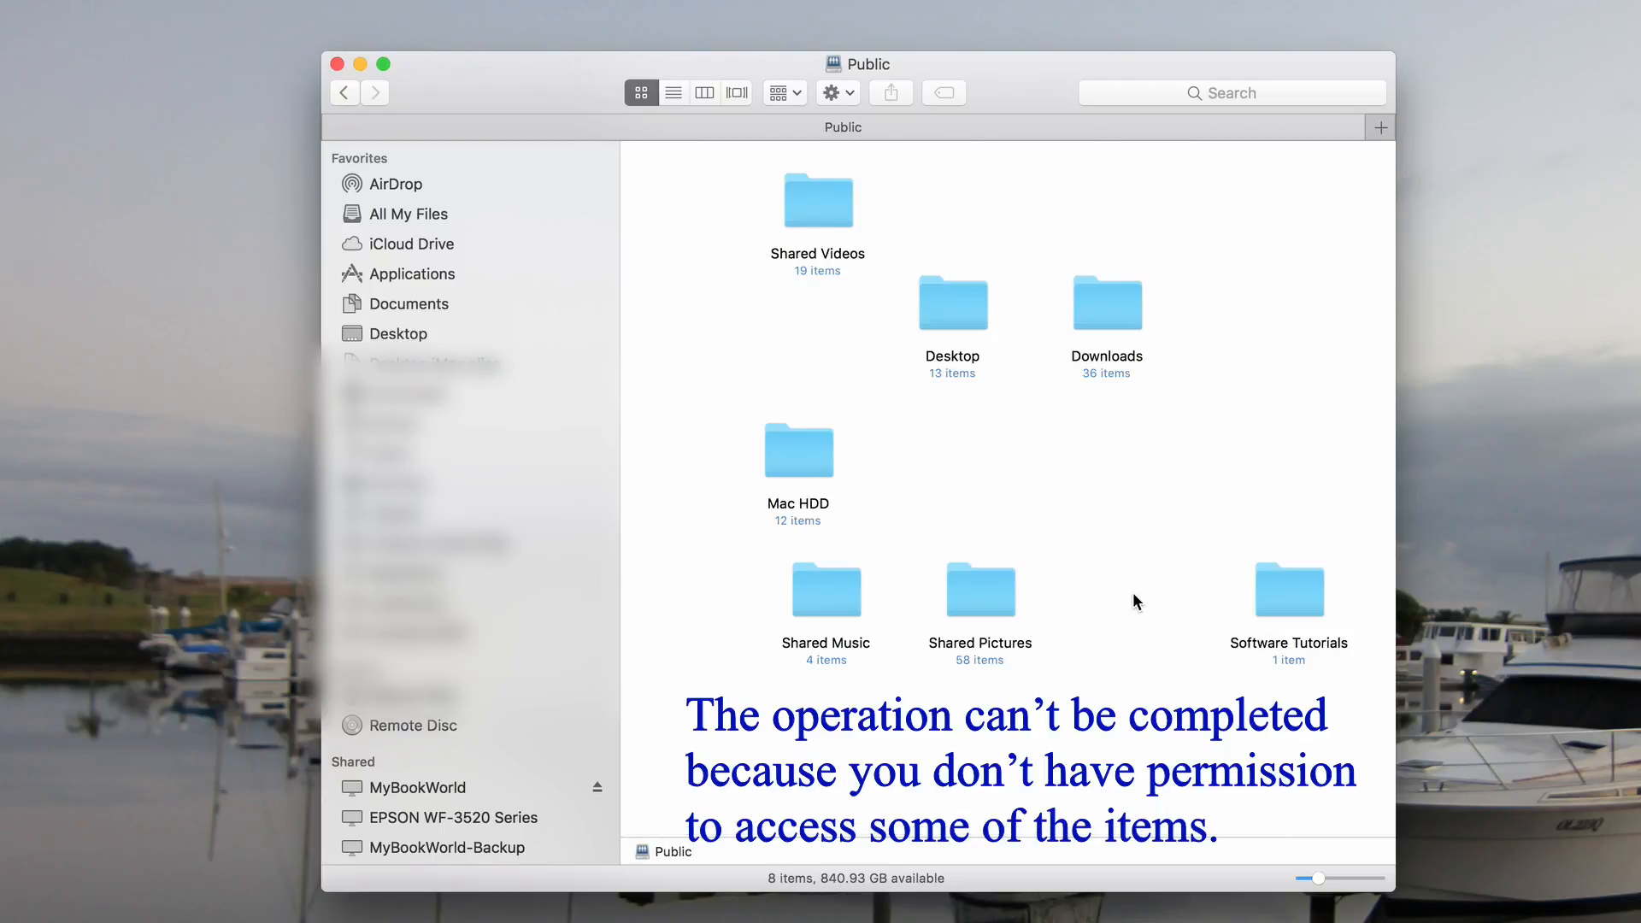
- In Shared Videos' Get Info, set the unknown user to Read only and dismiss the permission error
right_click(817, 200)
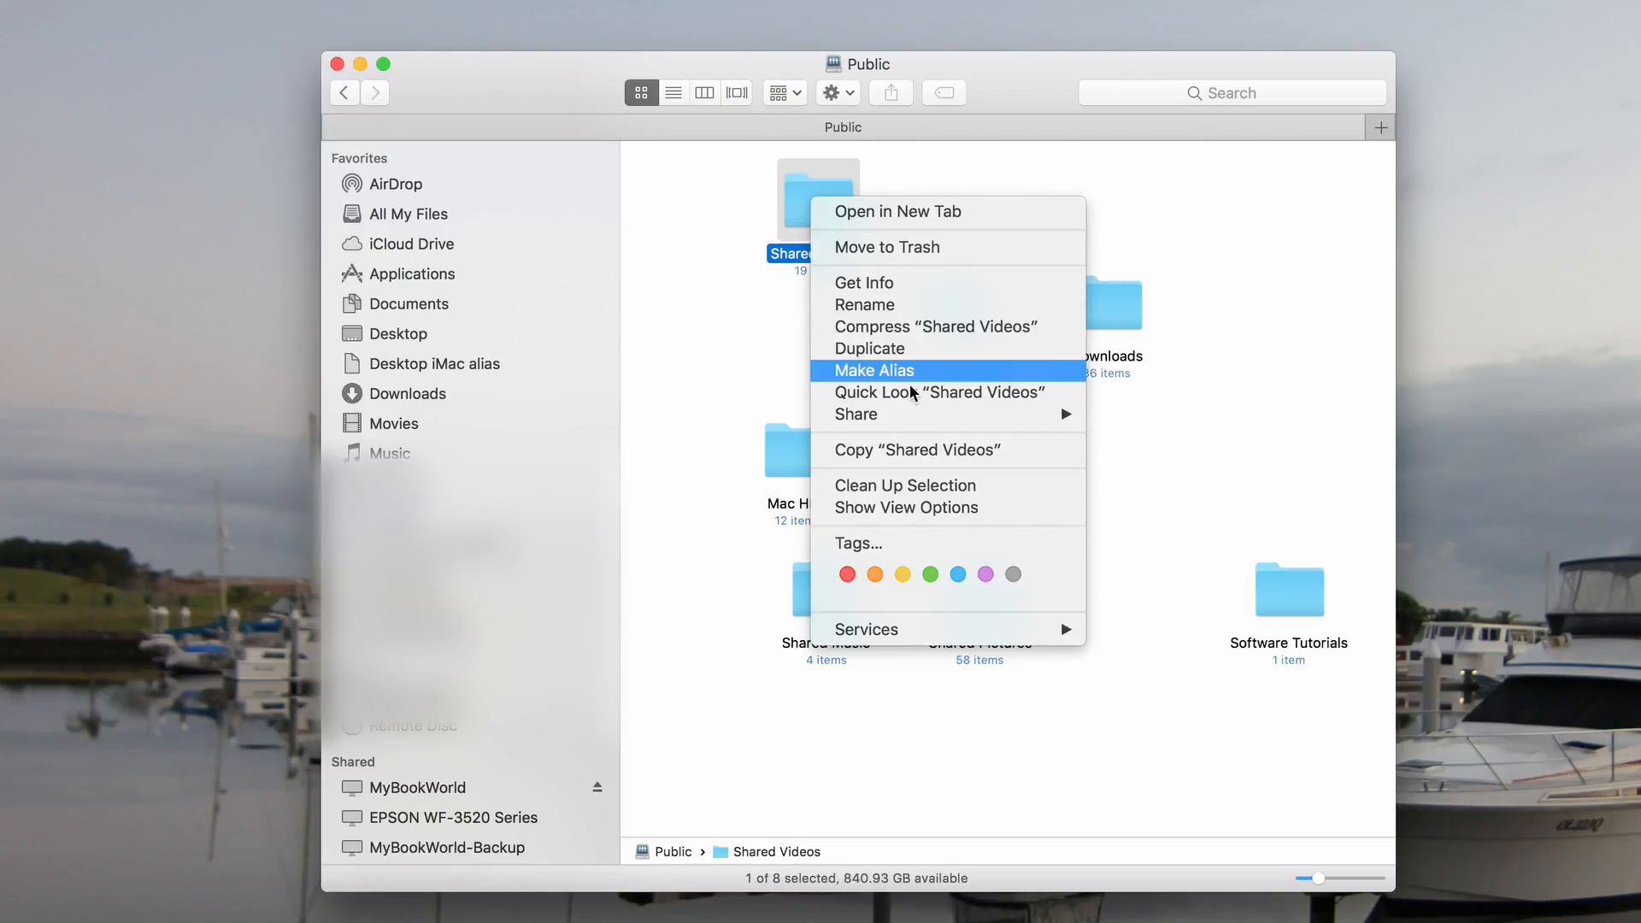
left_click(863, 283)
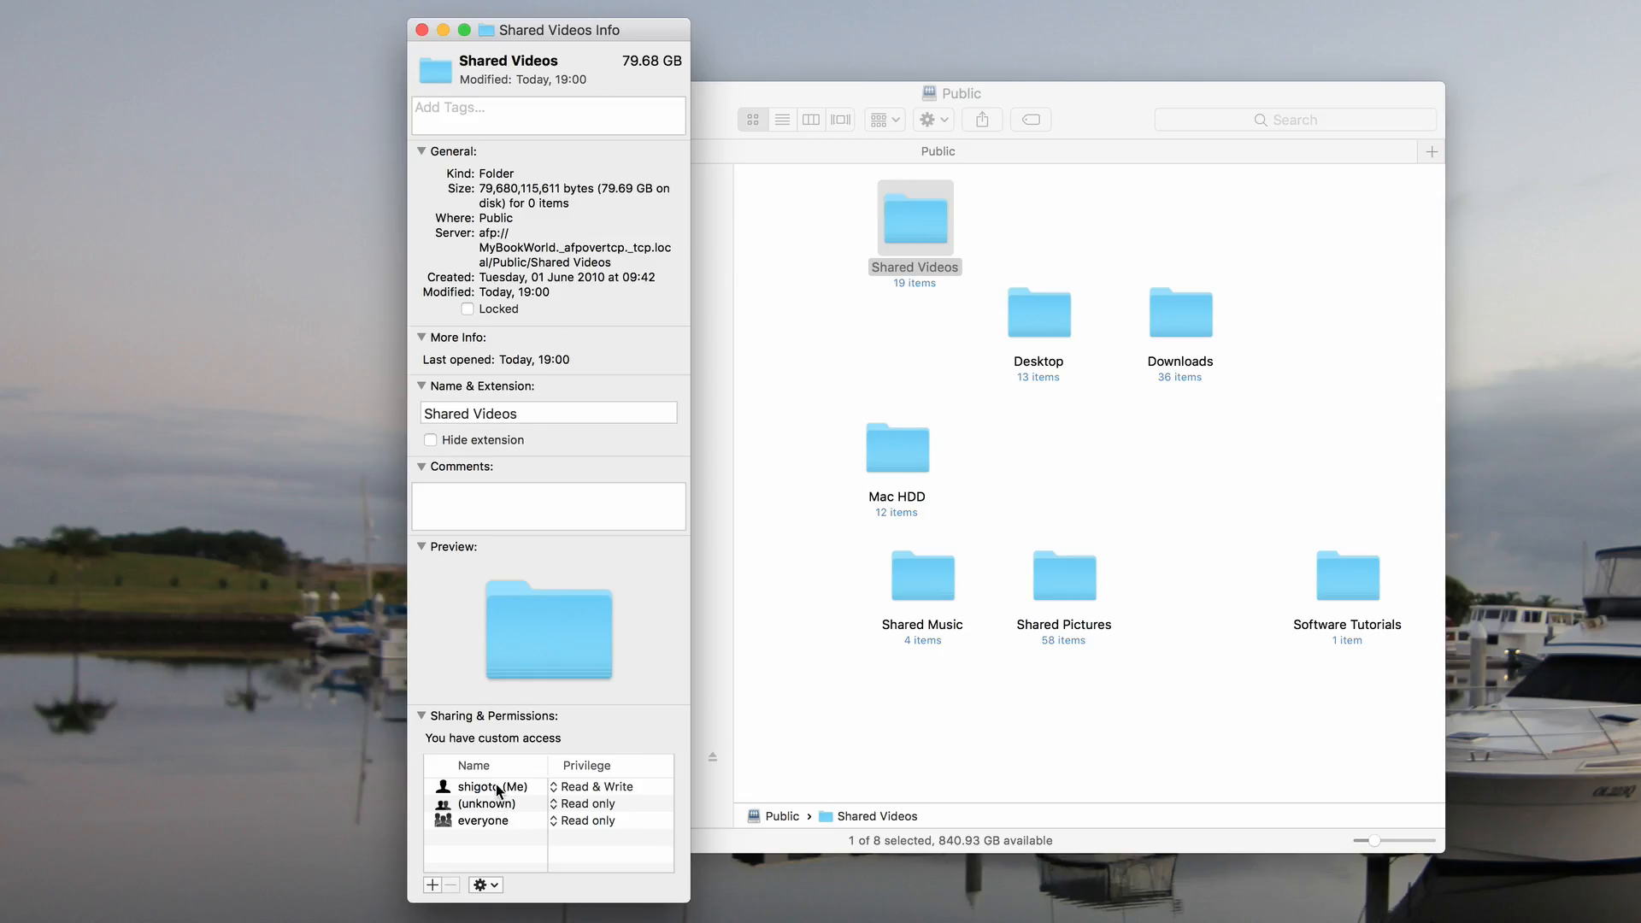
left_click(609, 803)
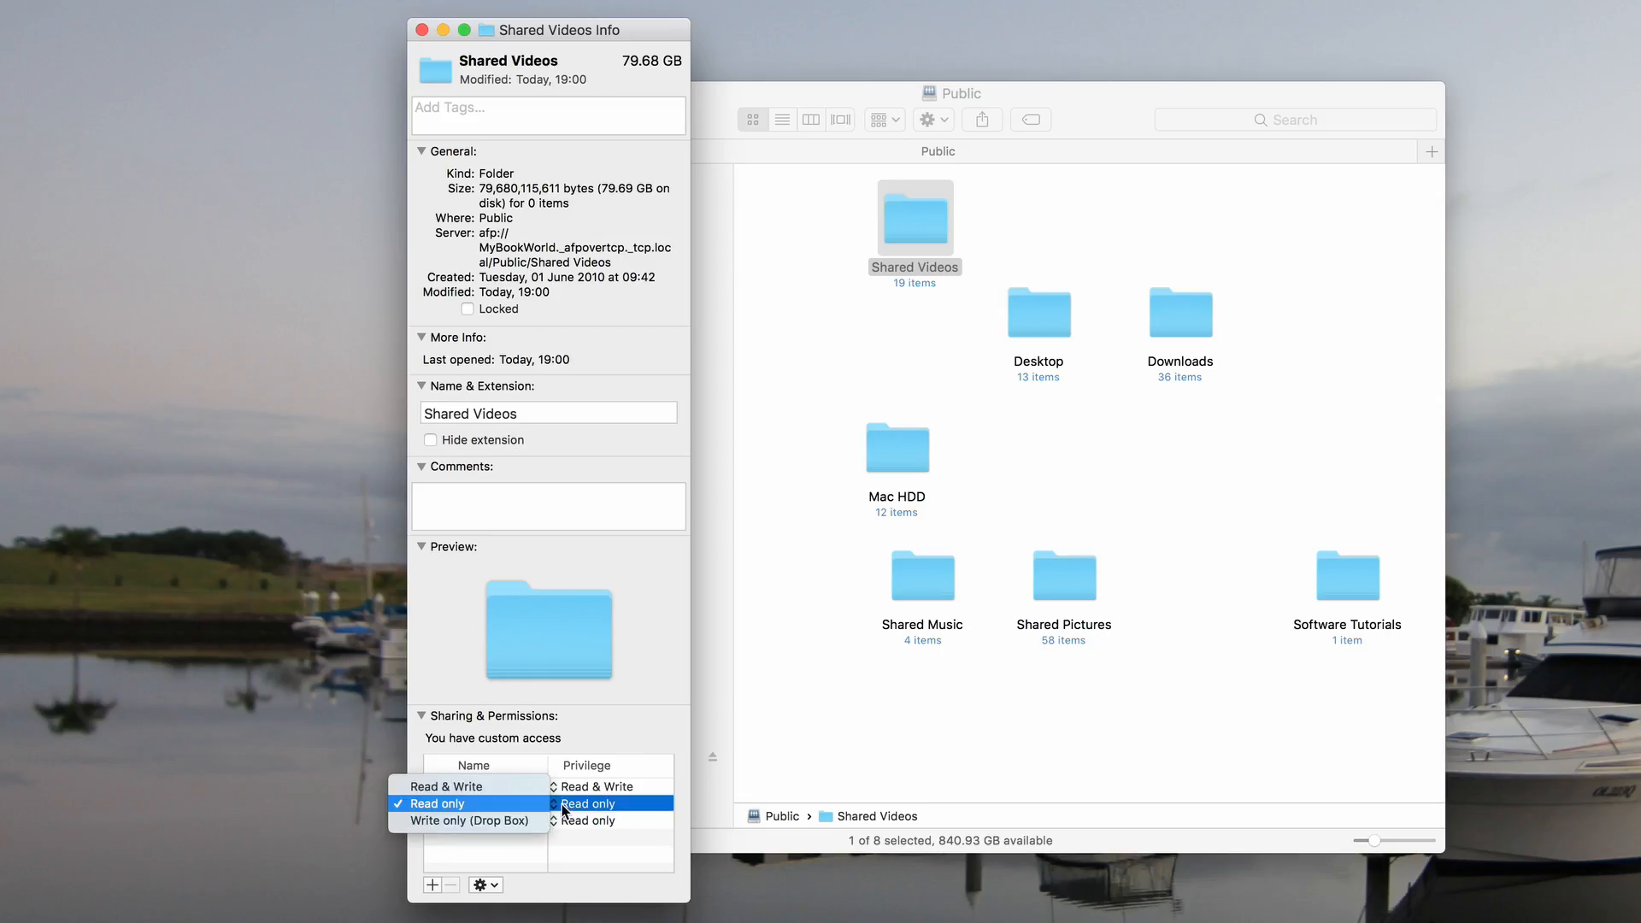
left_click(586, 803)
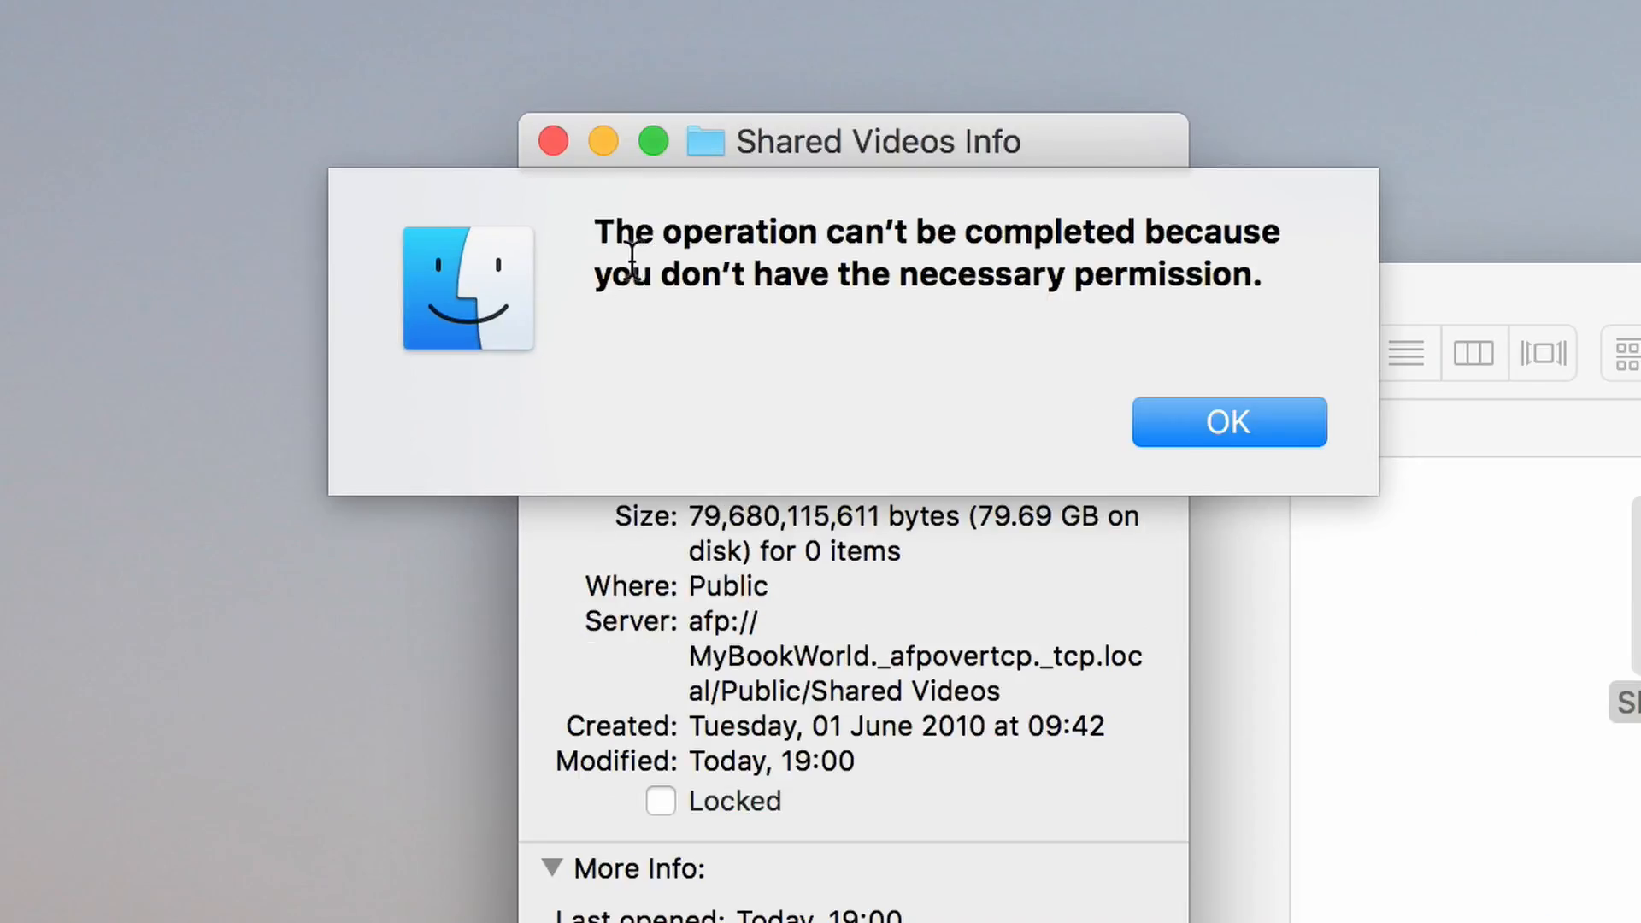
left_click(1229, 421)
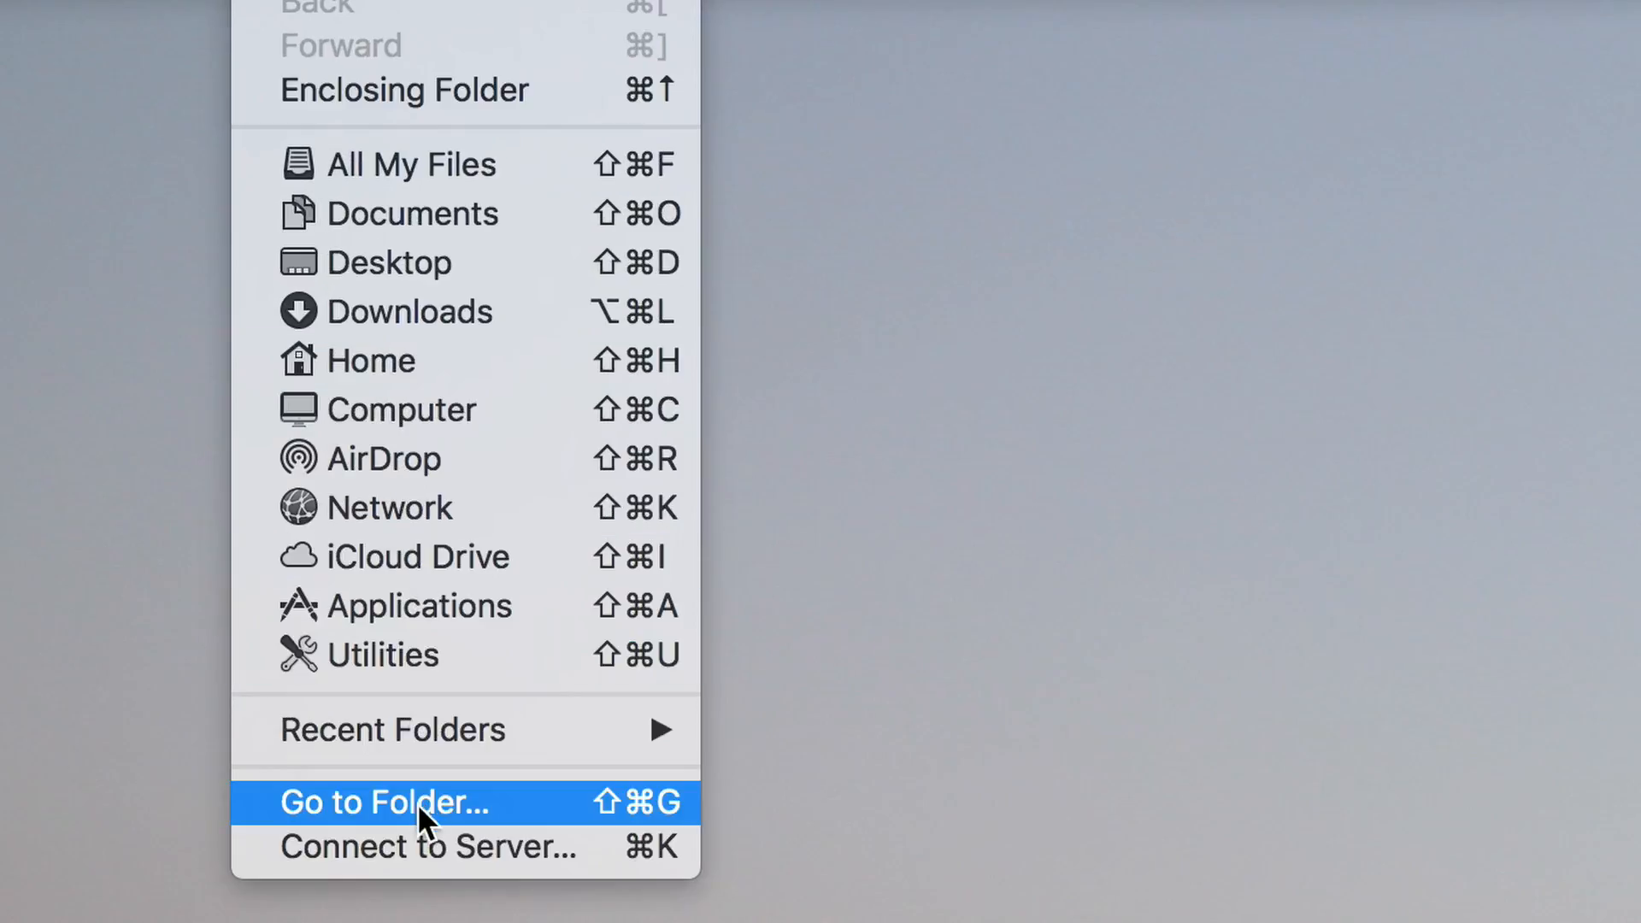
- Connect to smb://MyBookWorld/Public through Connect to Server
left_click(426, 847)
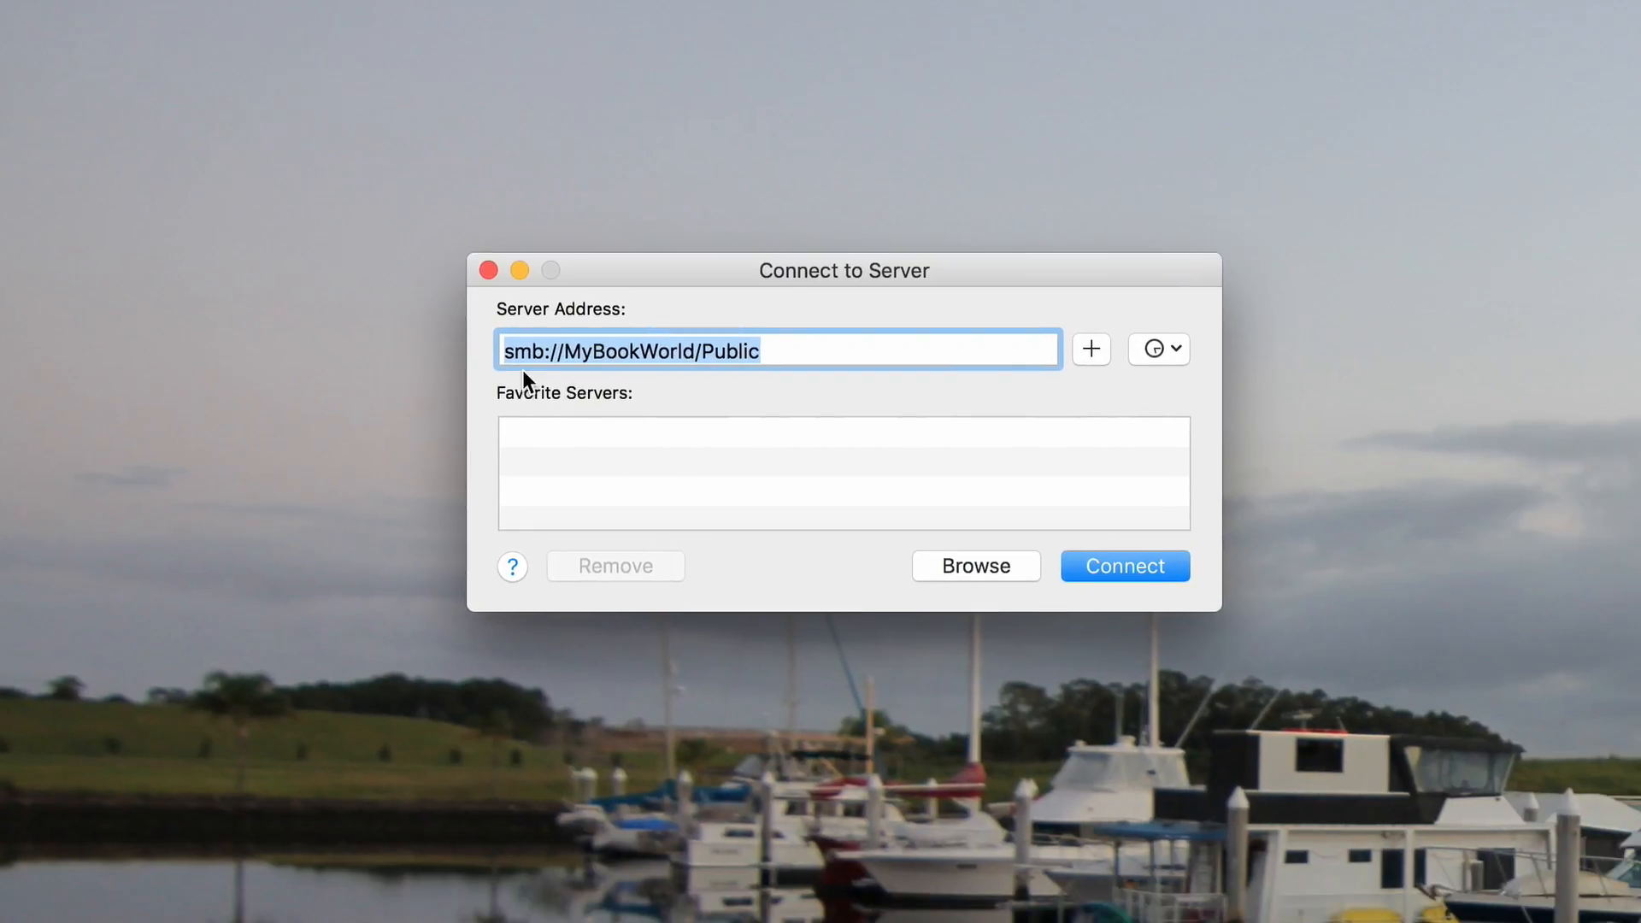
mouse_move(566, 447)
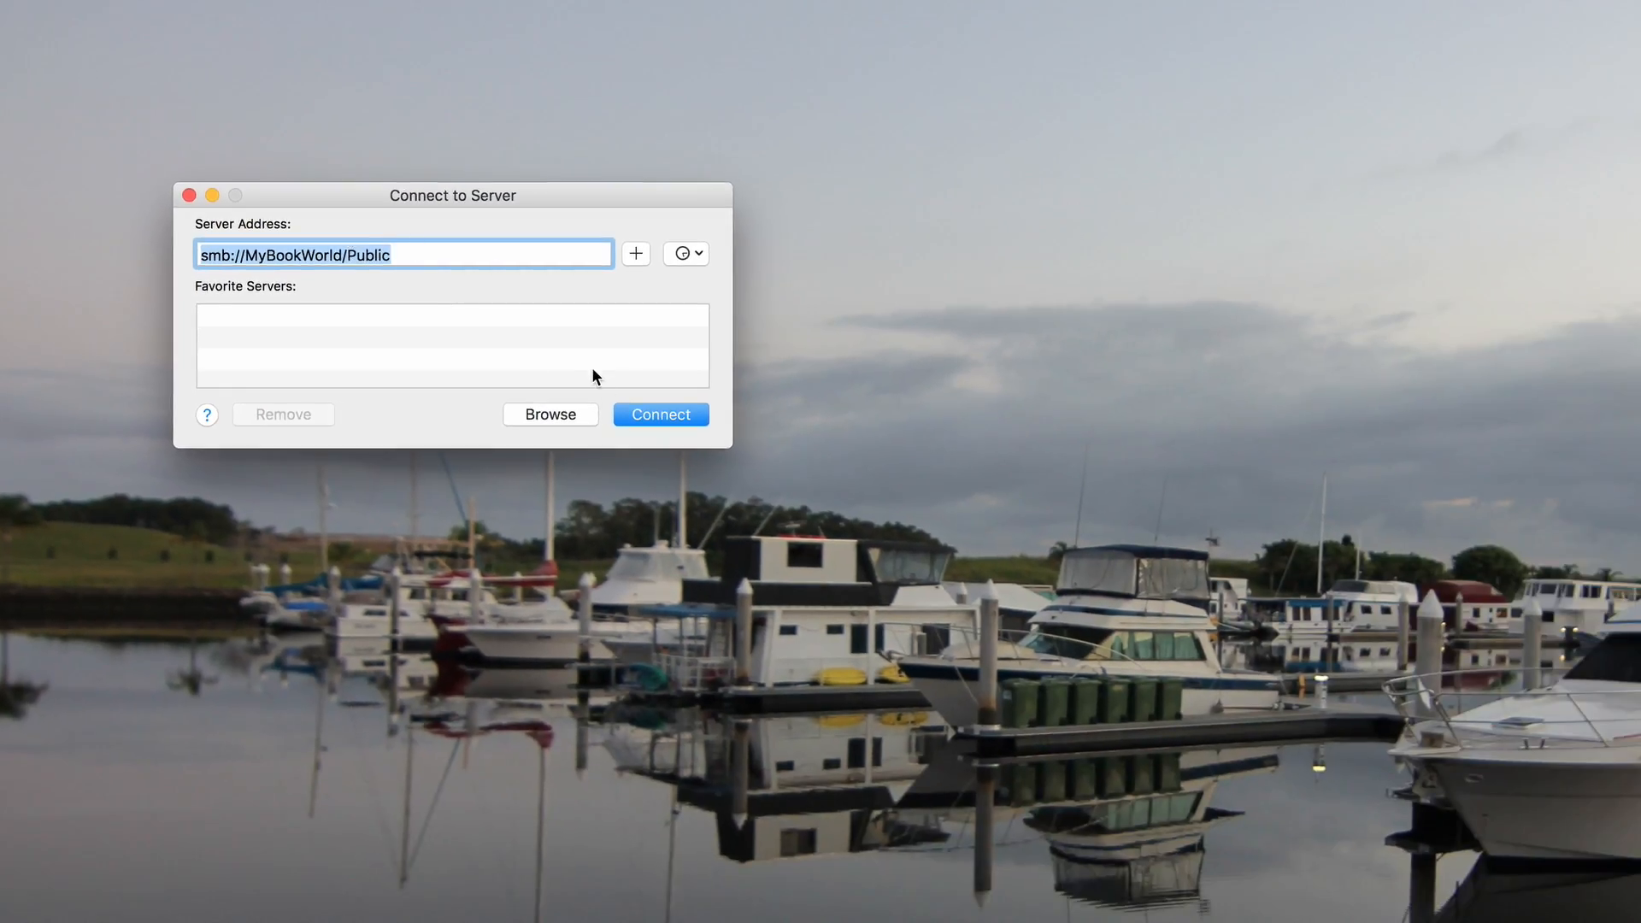
left_click(660, 413)
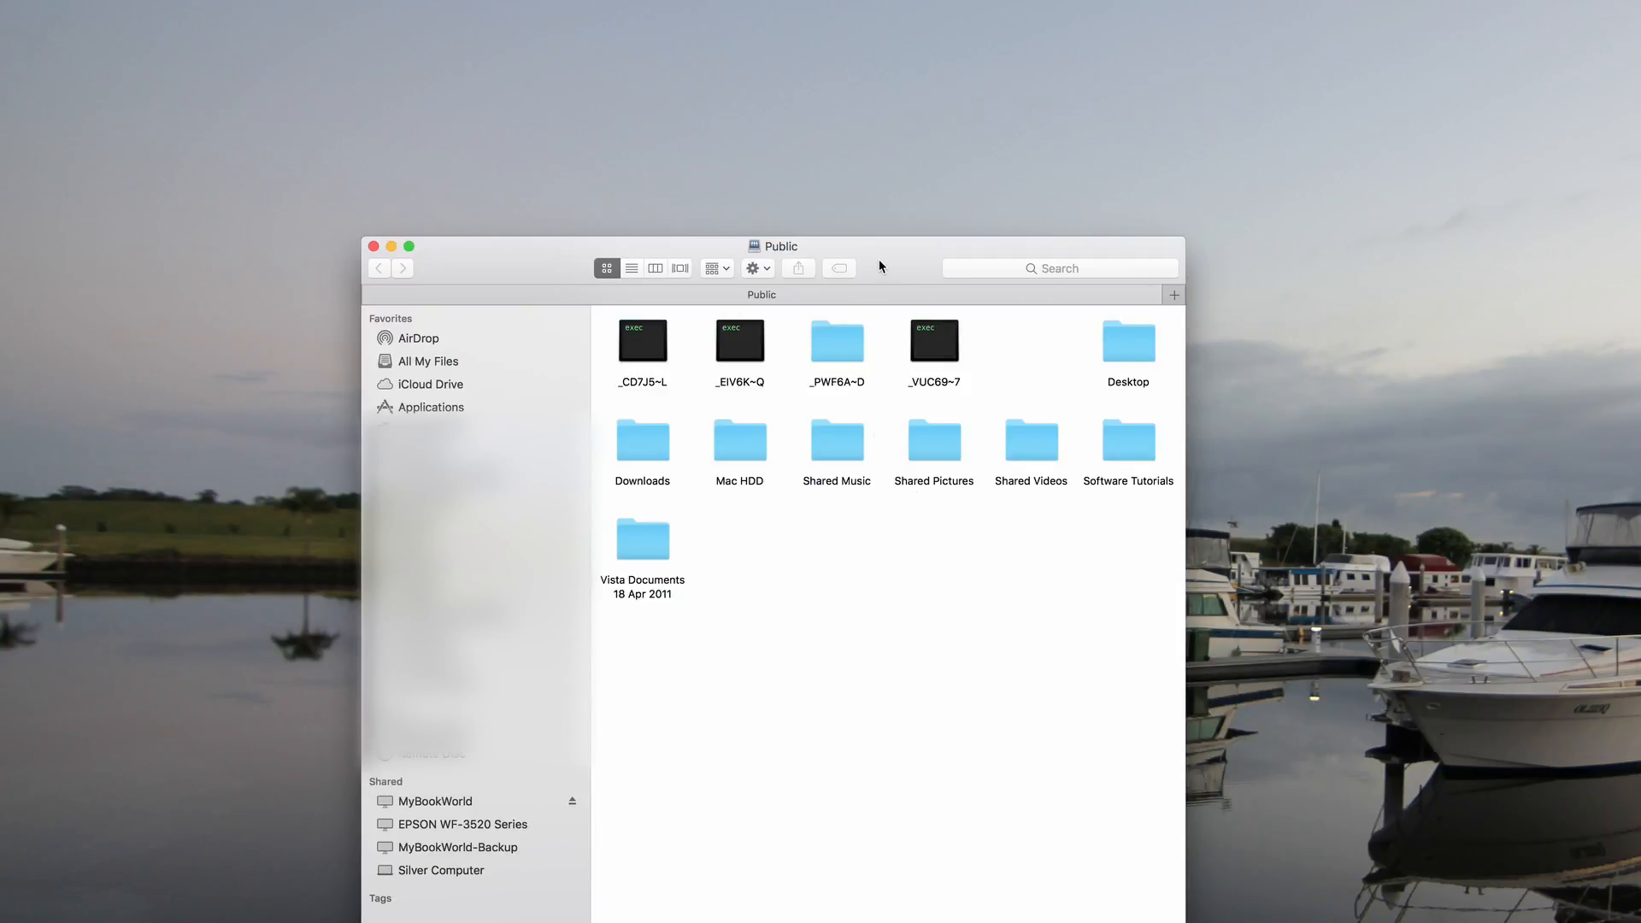
- Move the Public window aside and open Get Info for Shared Videos with Command-I
left_click_drag(775, 246, 796, 72)
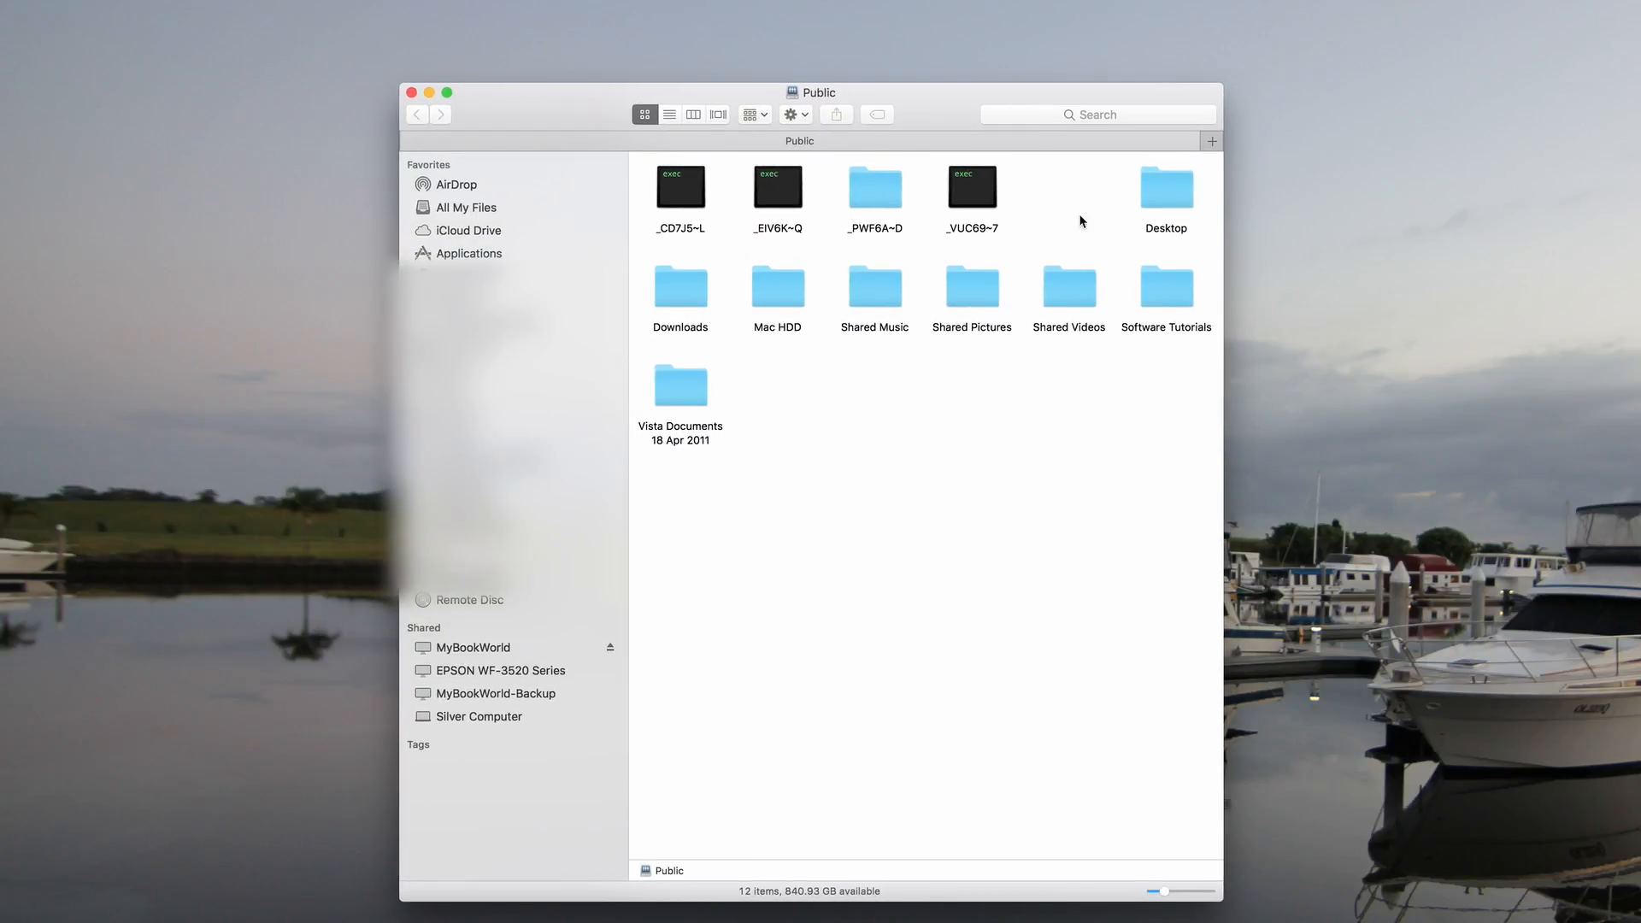
left_click(1092, 306)
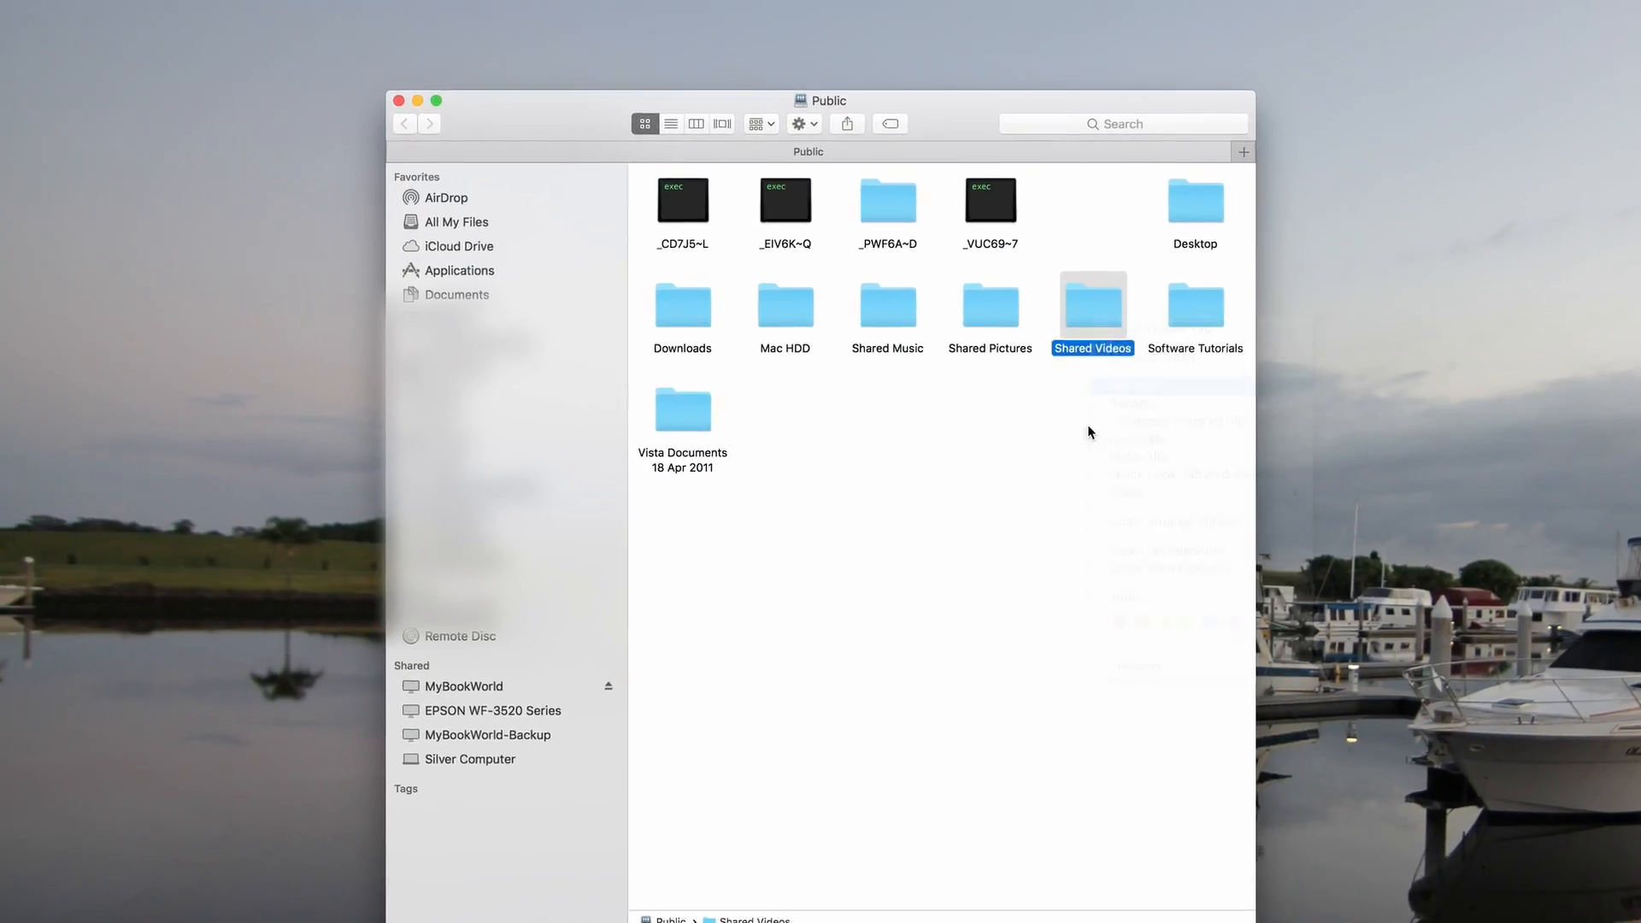
key("cmd+i")
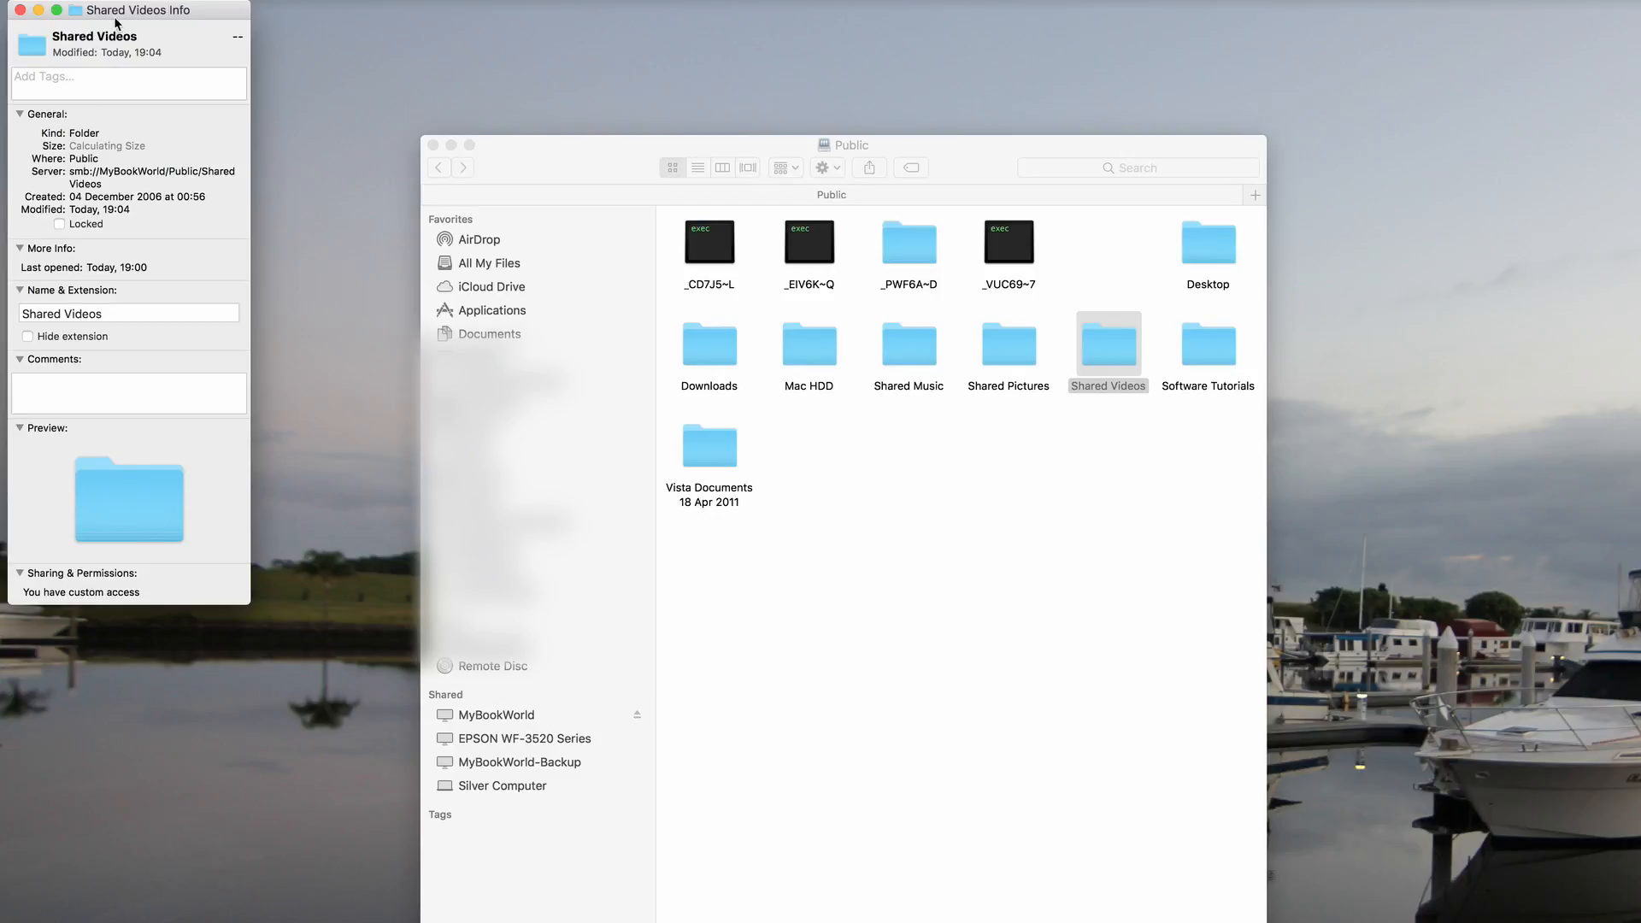